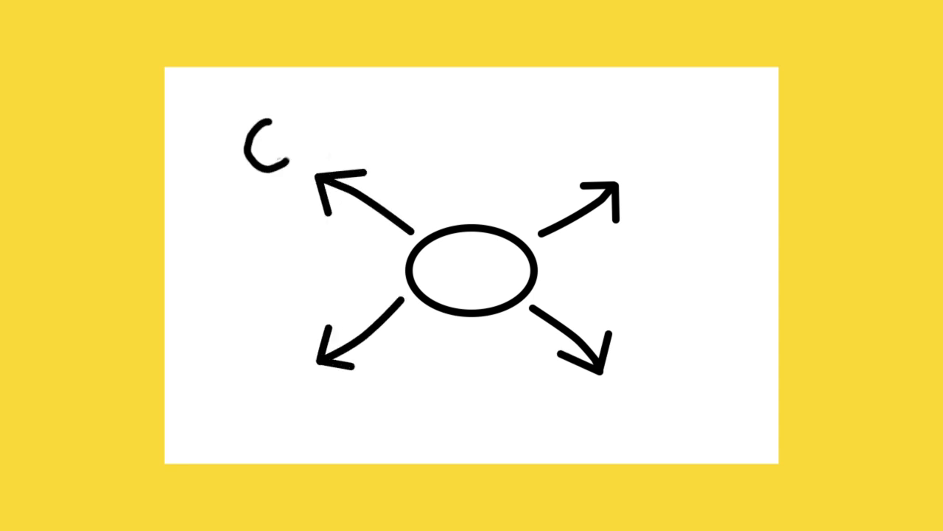
type("Cape")
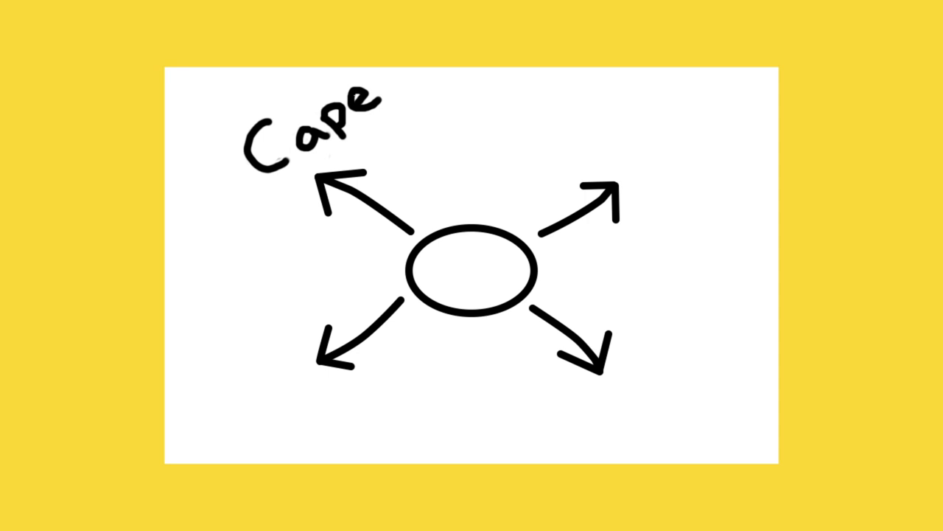